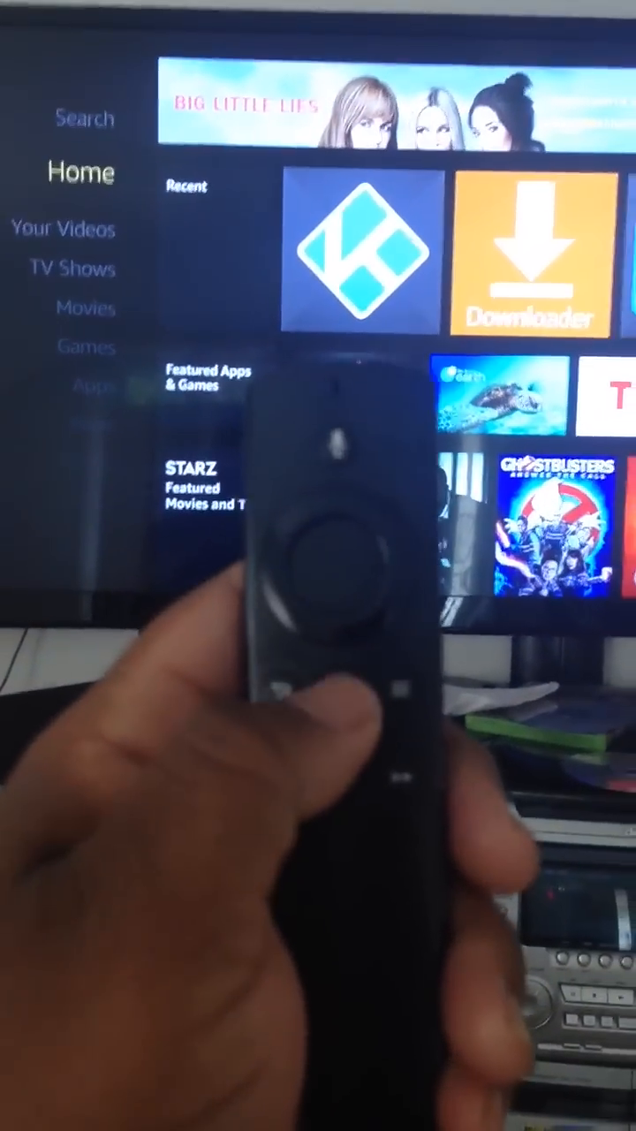
# Move from the Fire TV home screen into the device Settings section.
pyautogui.press('Down')
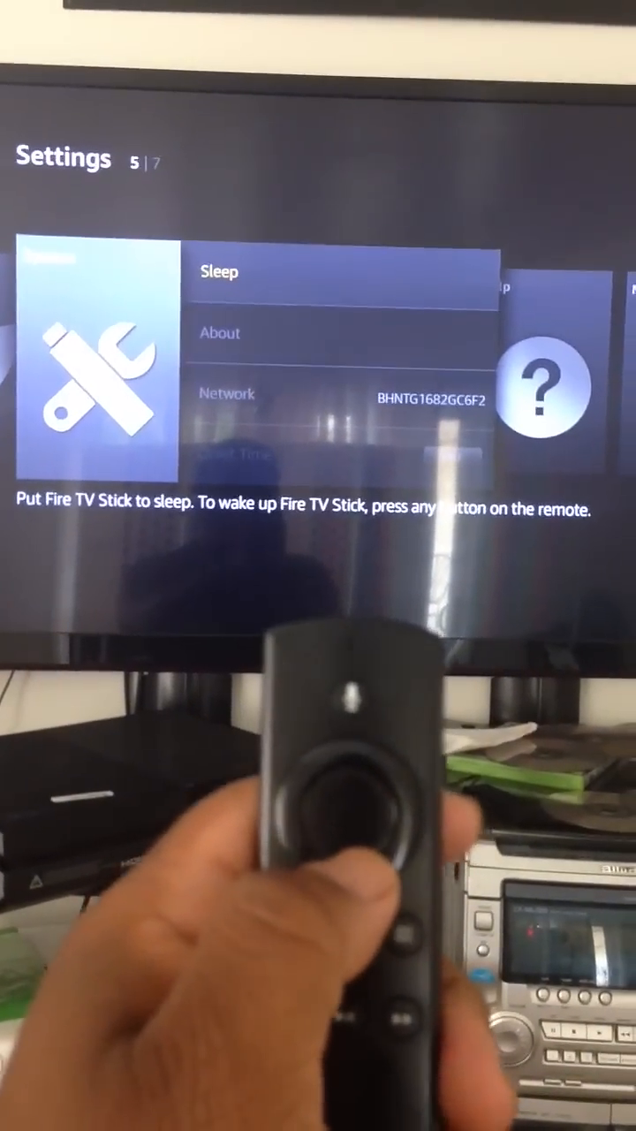
# Move the selection down past Sleep and About to the Network option.
pyautogui.press('Down')
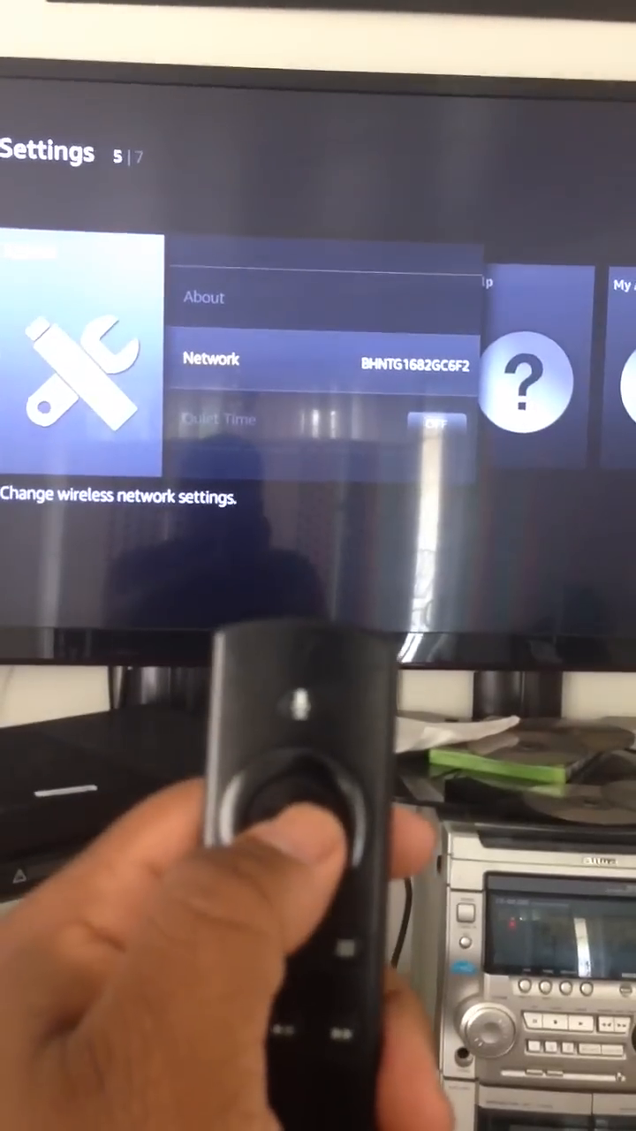